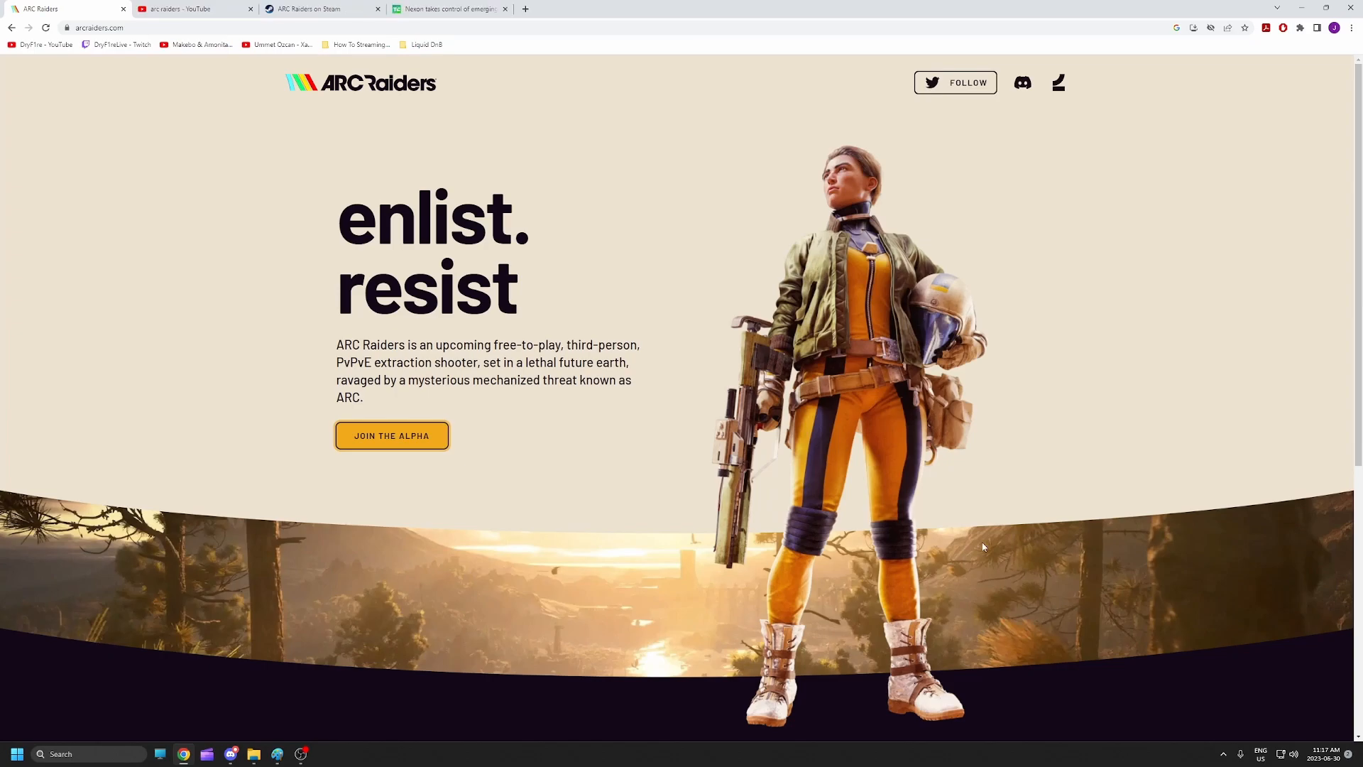
mouse_move(856, 130)
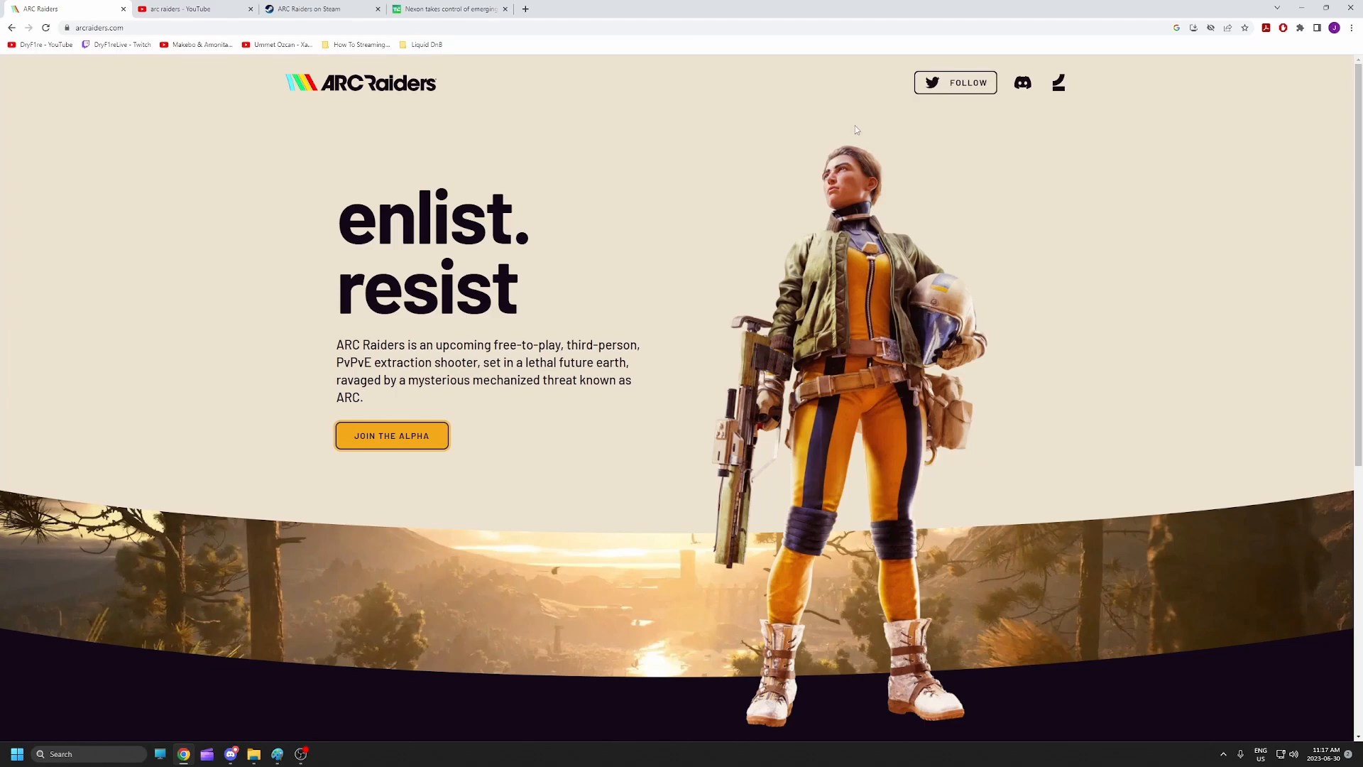
Step: View the arcraiders.com homepage, then switch to the TechCrunch Nexon–Embark $96M investment article
click(313, 8)
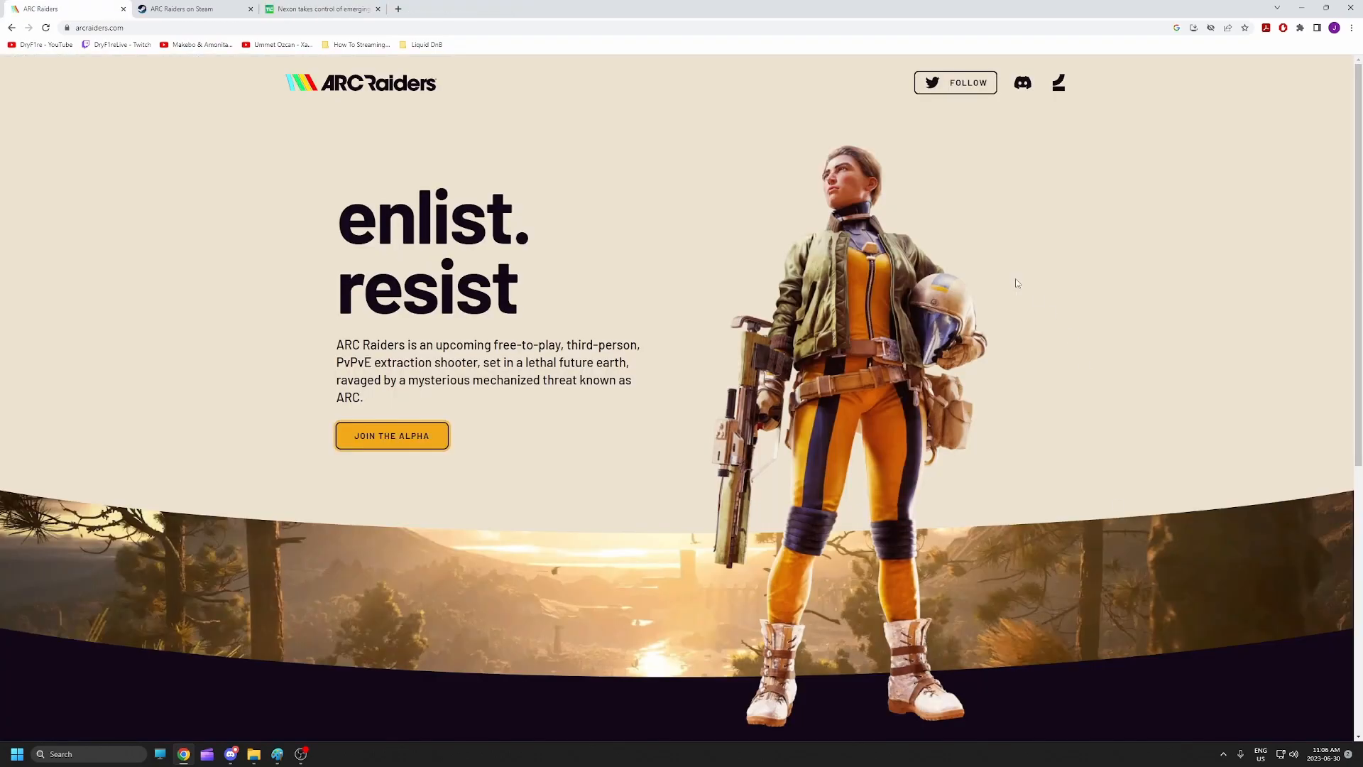
click(322, 9)
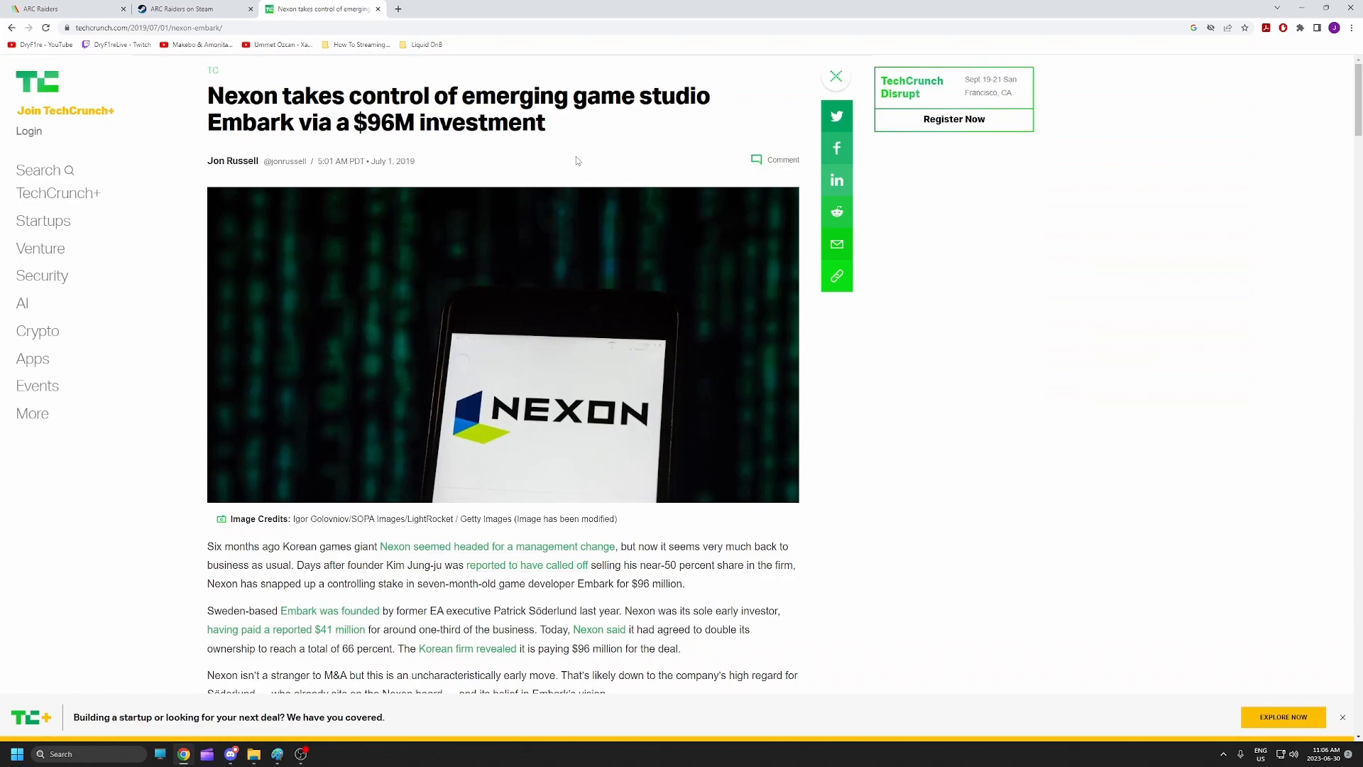
mouse_move(638, 154)
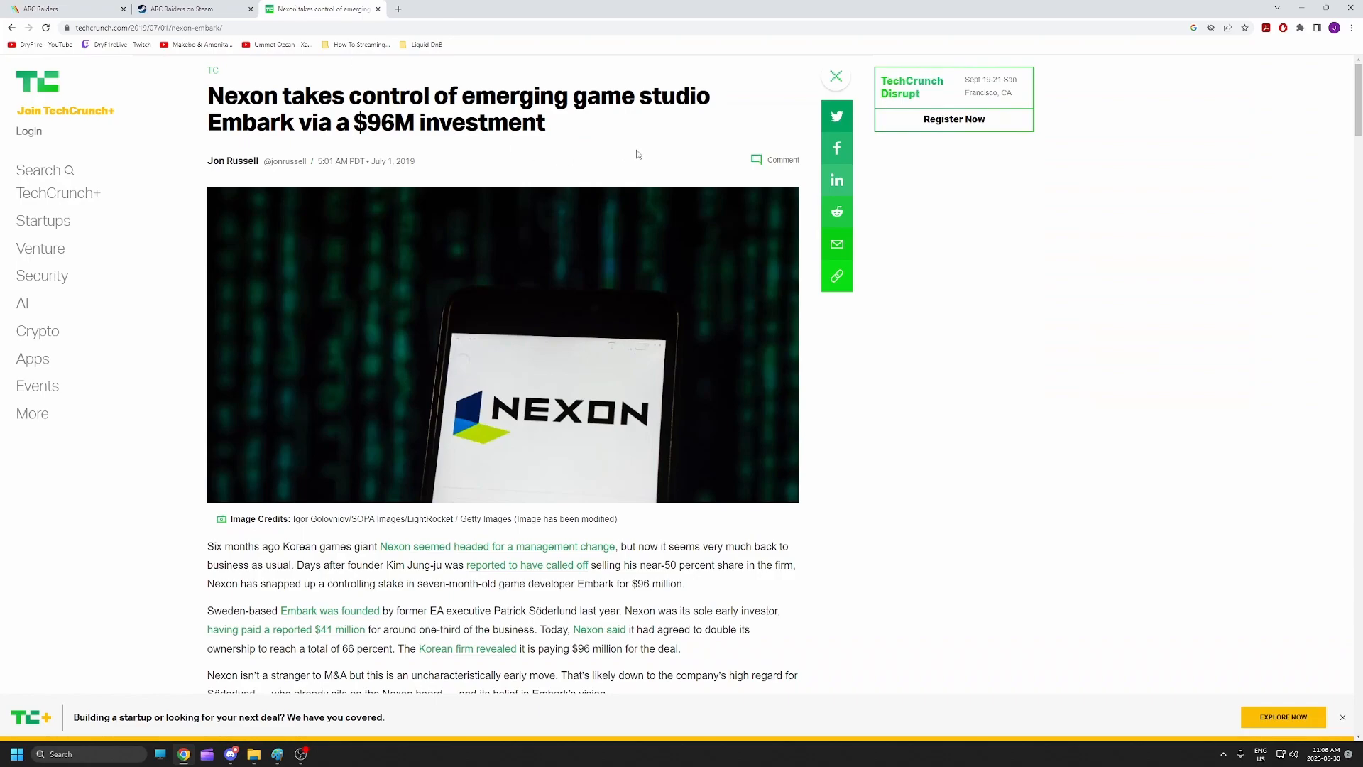
mouse_move(666, 183)
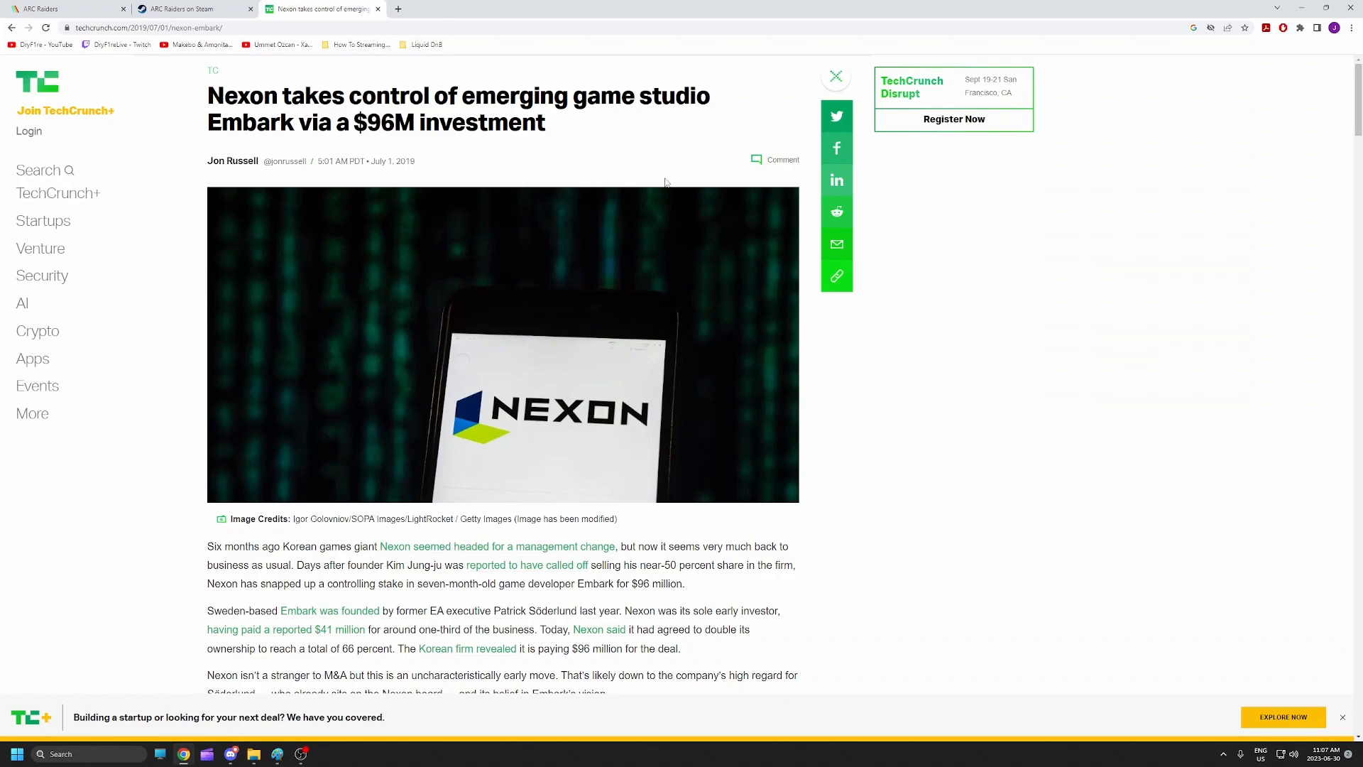
Step: Switch to the ARC Raiders Steam page and browse larger gameplay screenshots
click(191, 8)
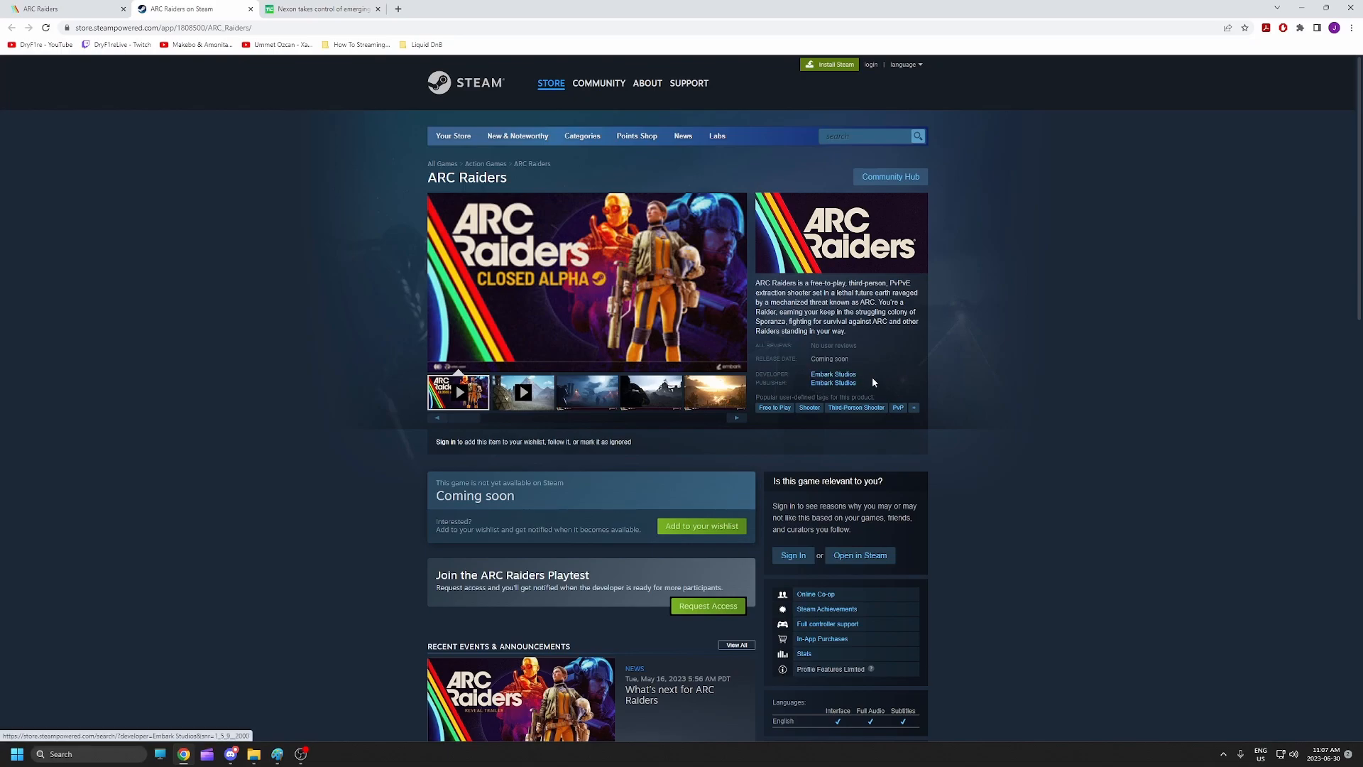
mouse_move(1023, 463)
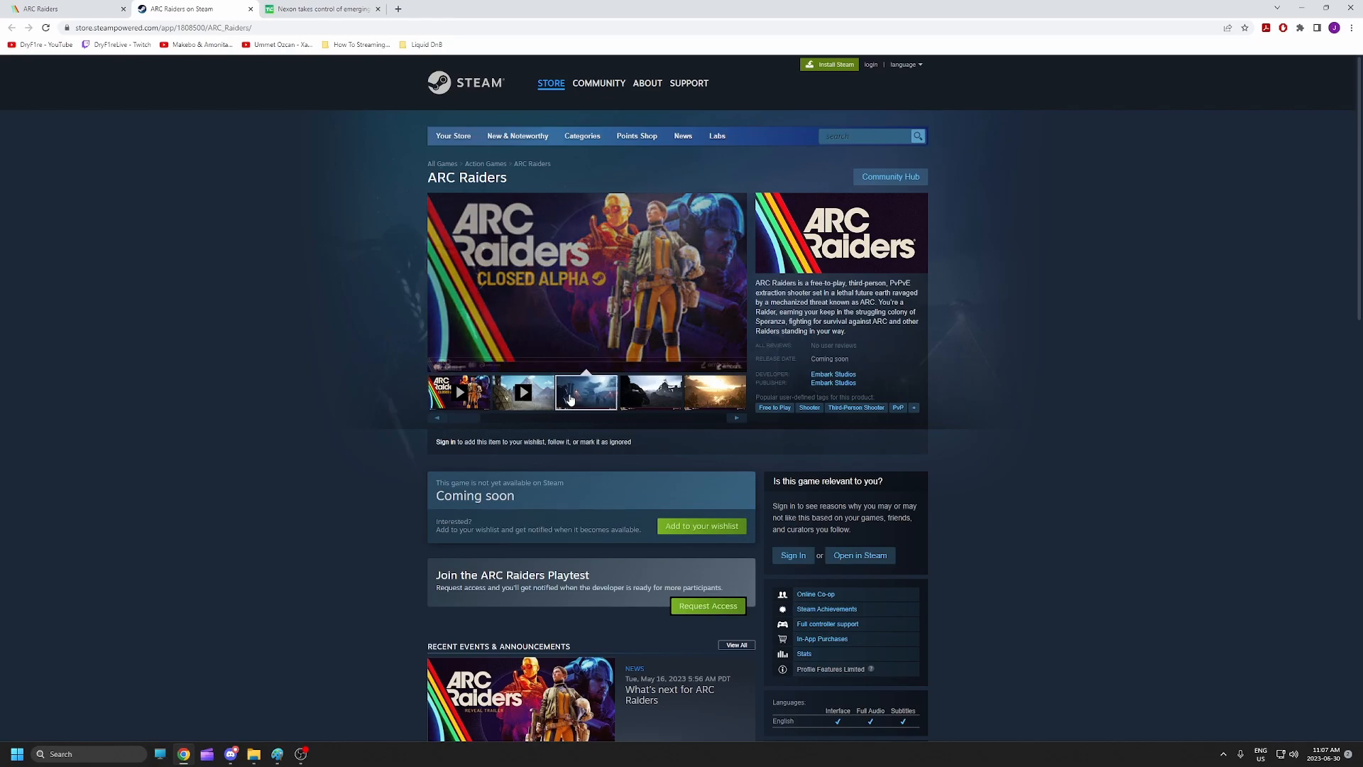
click(522, 392)
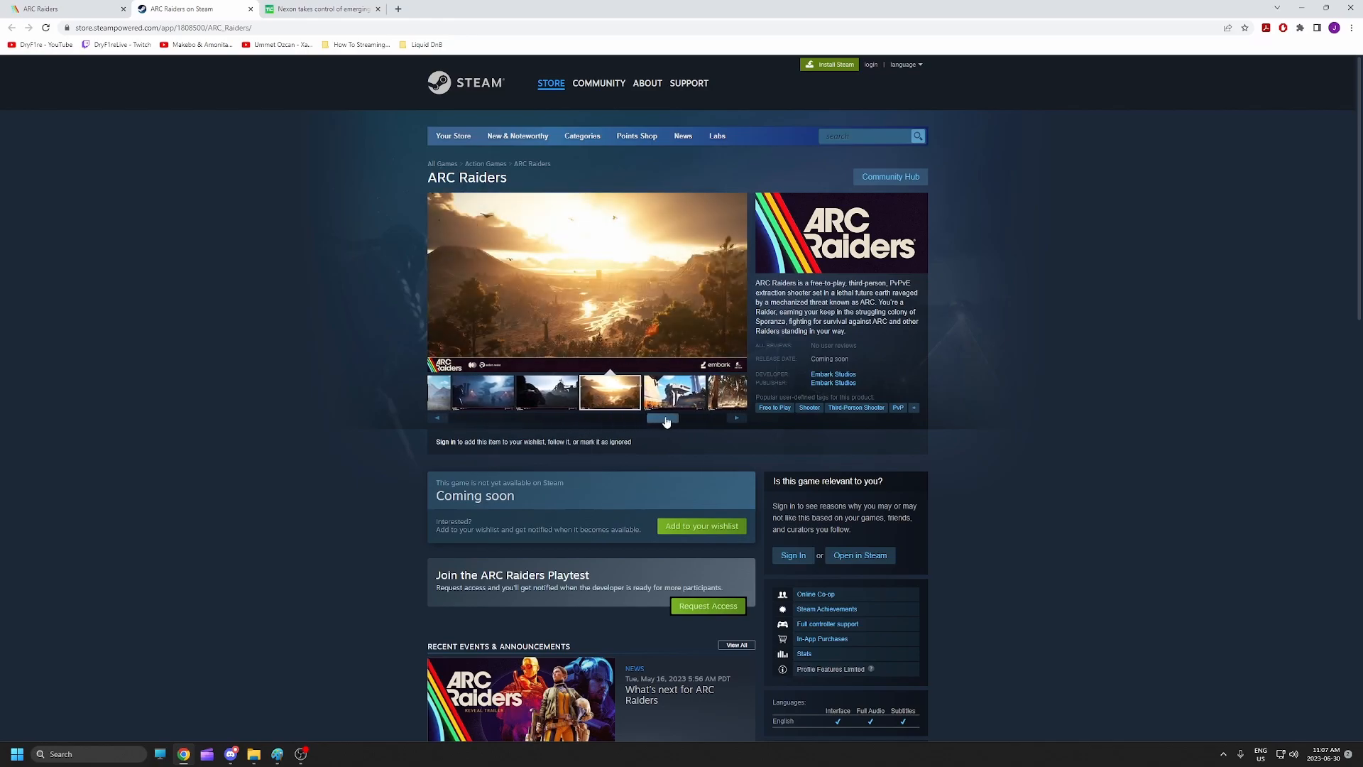
click(736, 418)
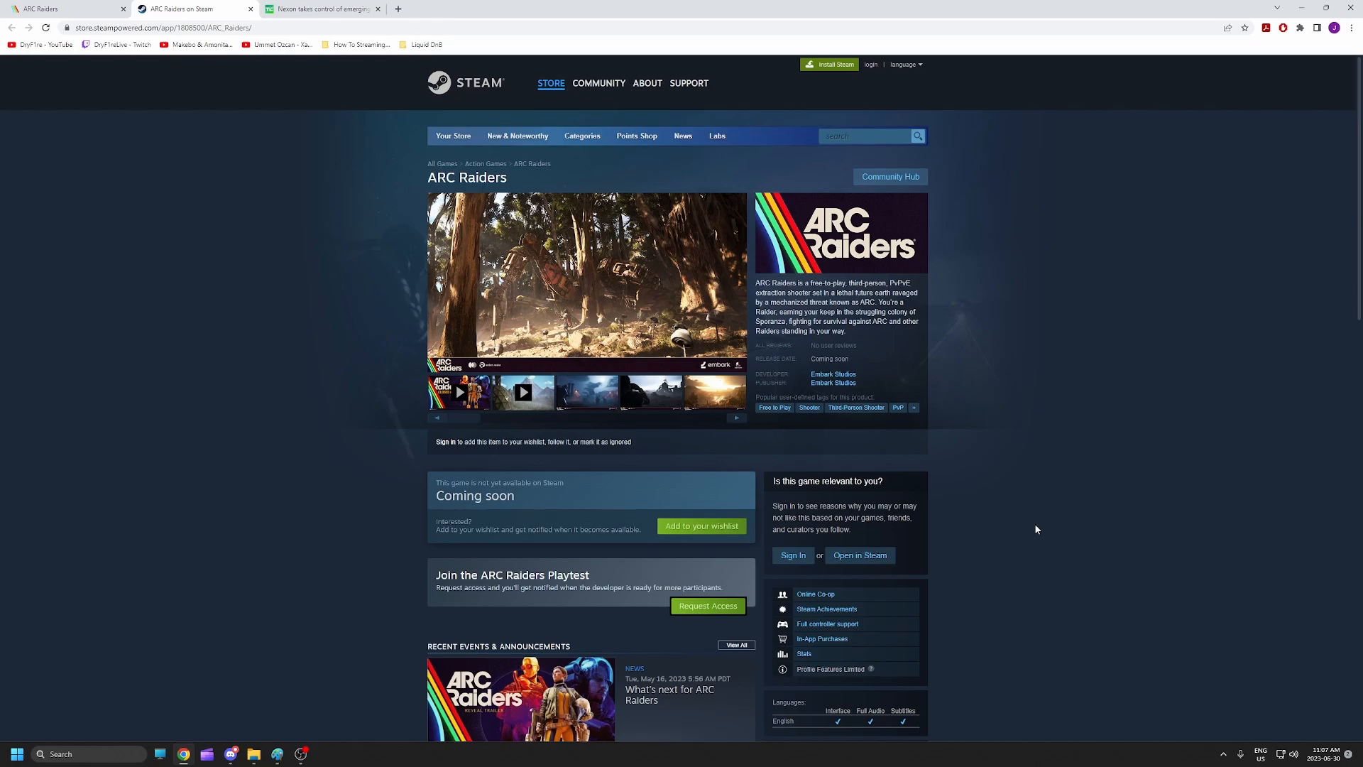
Step: Select media carousel thumbnails on the ARC Raiders page until the second trailer plays
click(458, 392)
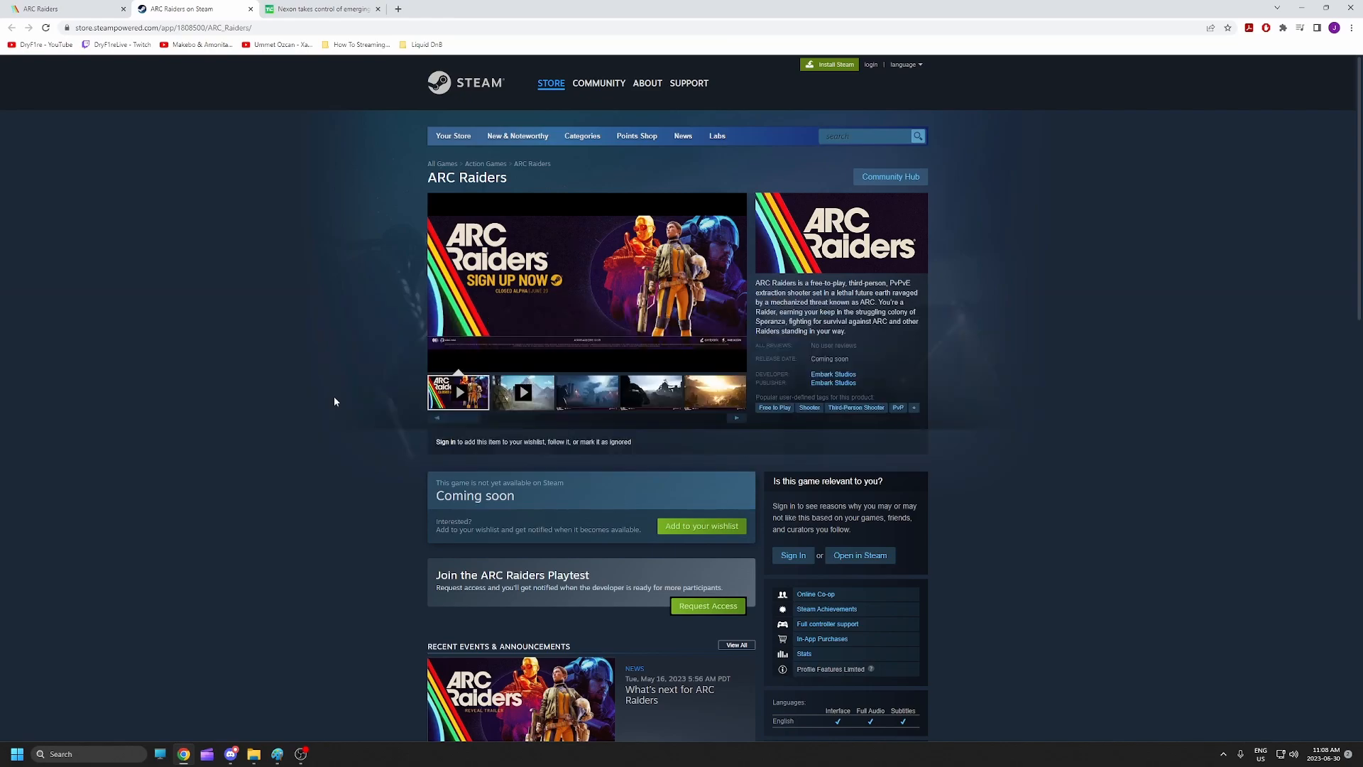
click(523, 391)
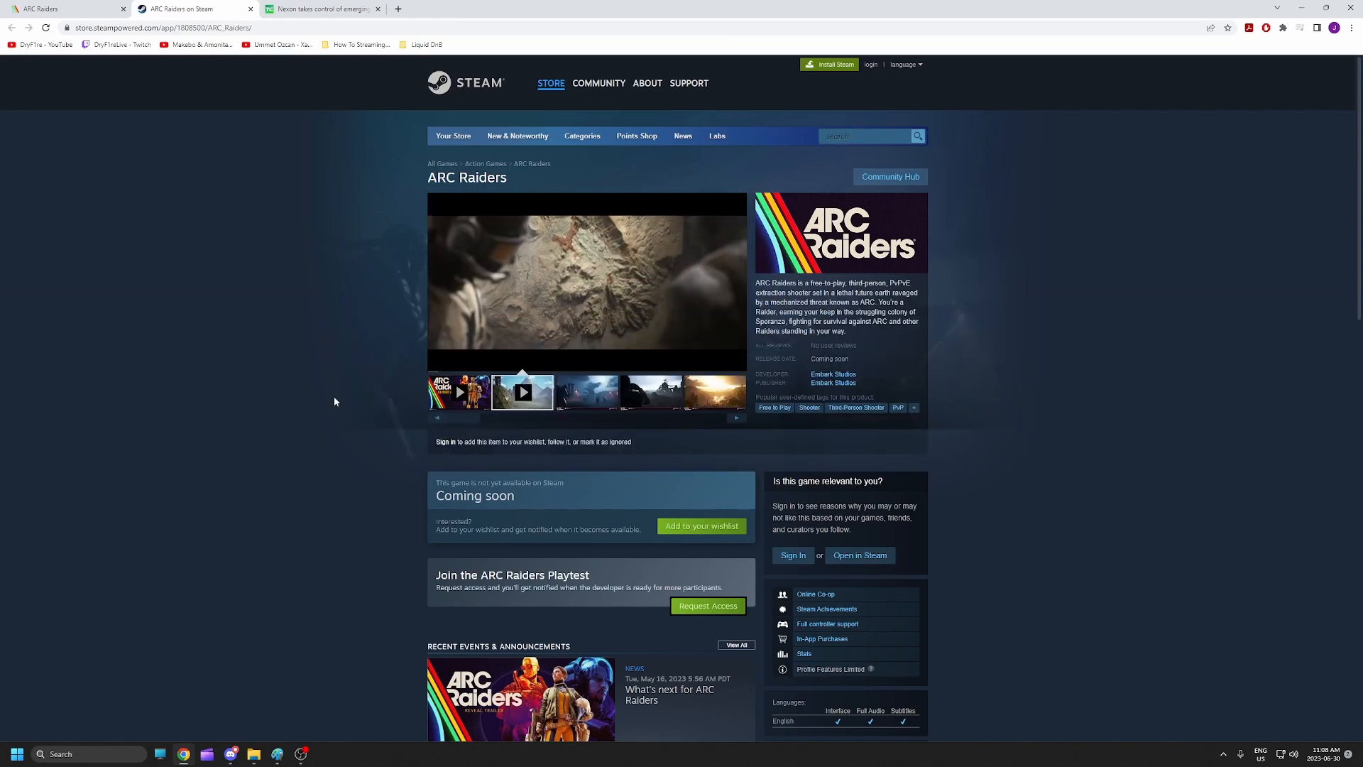